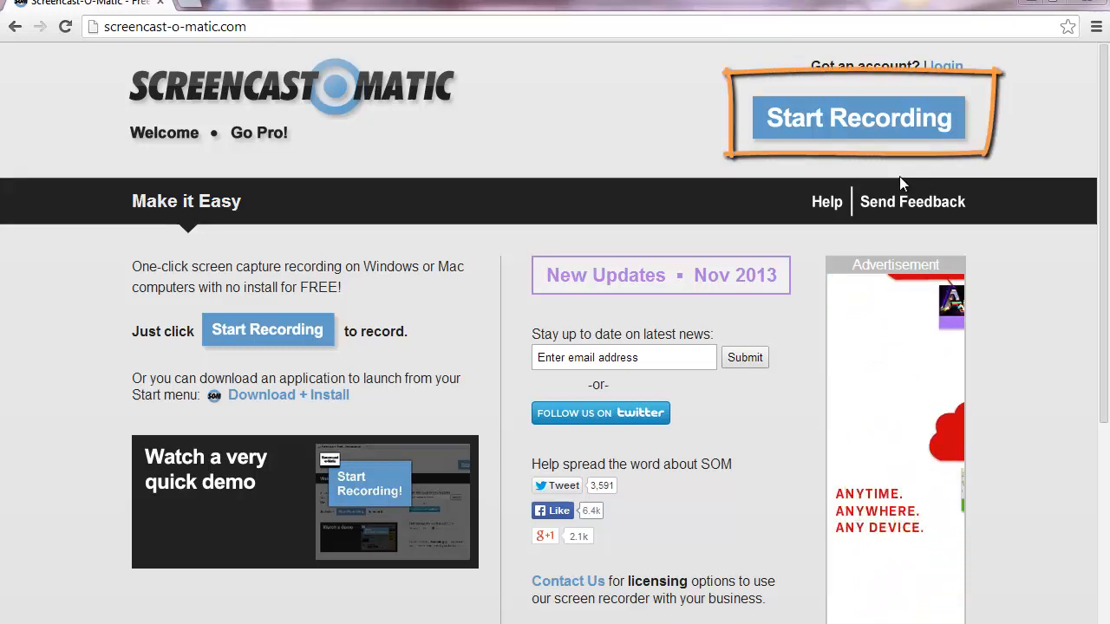
- Start the online screen recorder from screencast-o-matic.com so its capture frame appears
left_click(858, 118)
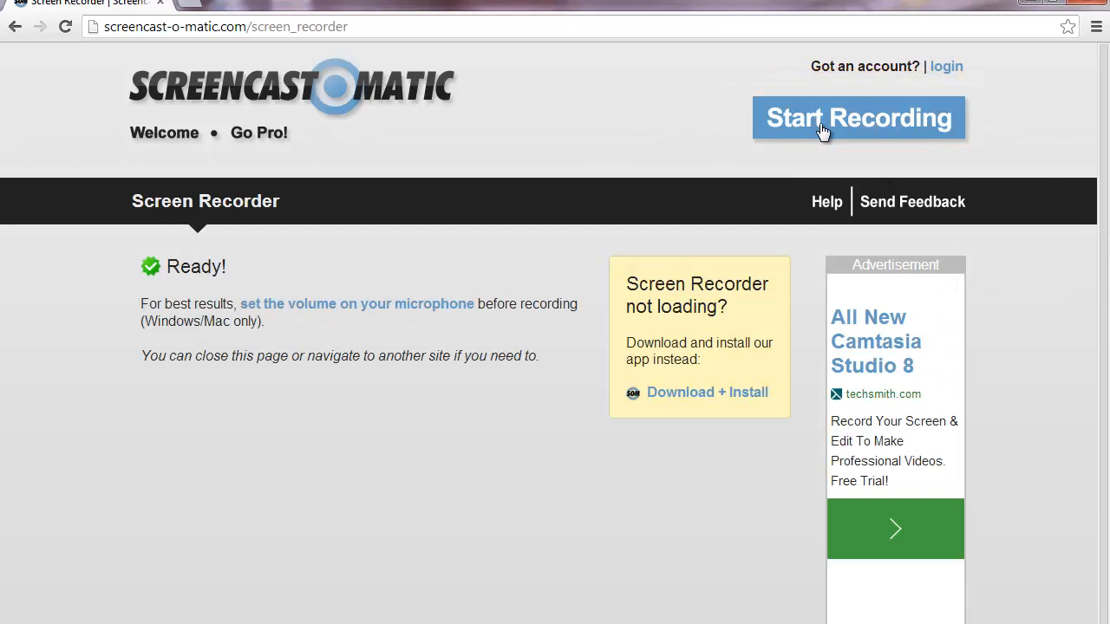
left_click(857, 118)
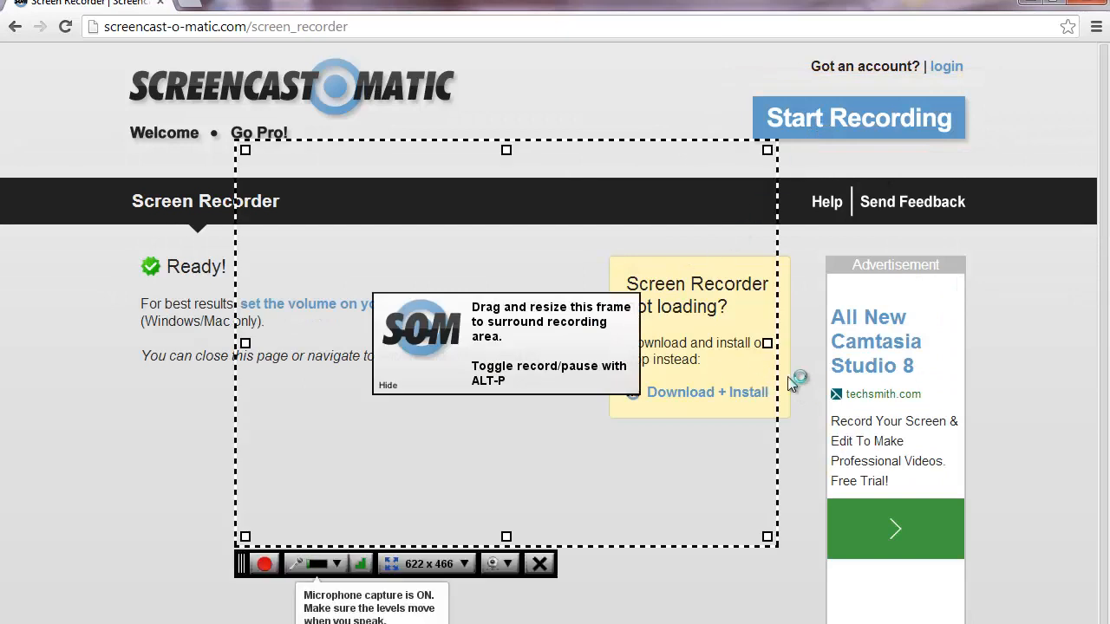
mouse_move(600, 321)
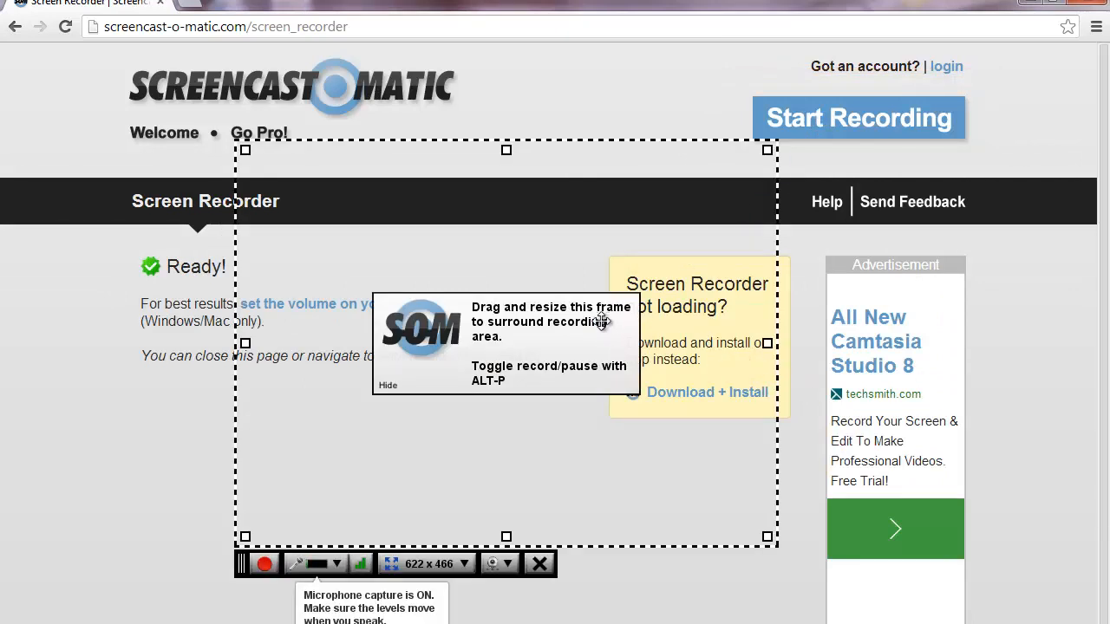
mouse_move(748, 470)
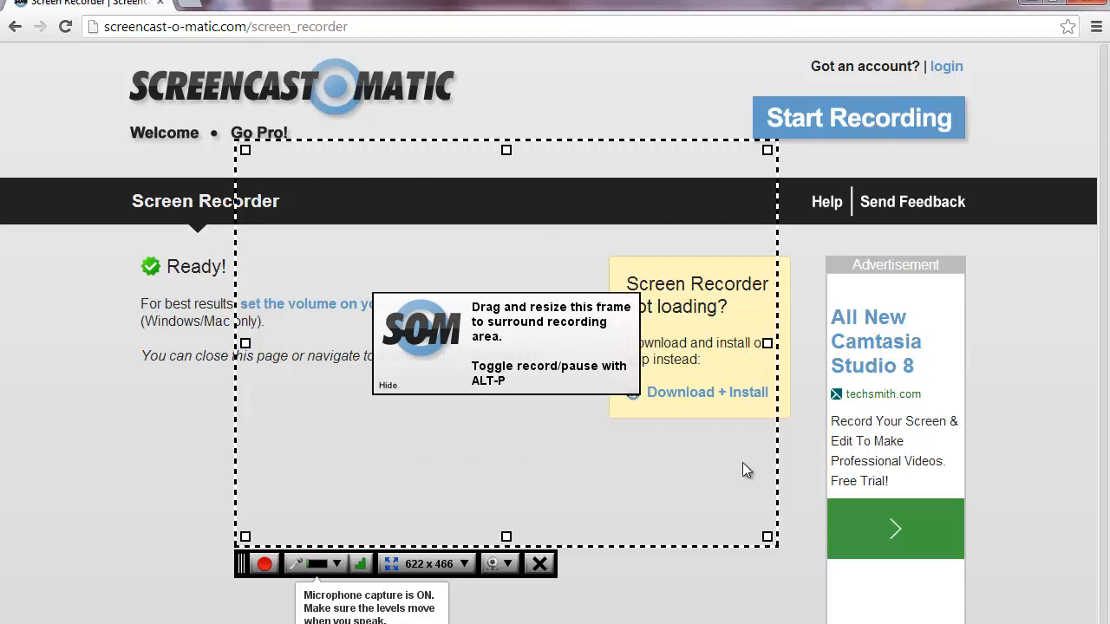
mouse_move(1040, 28)
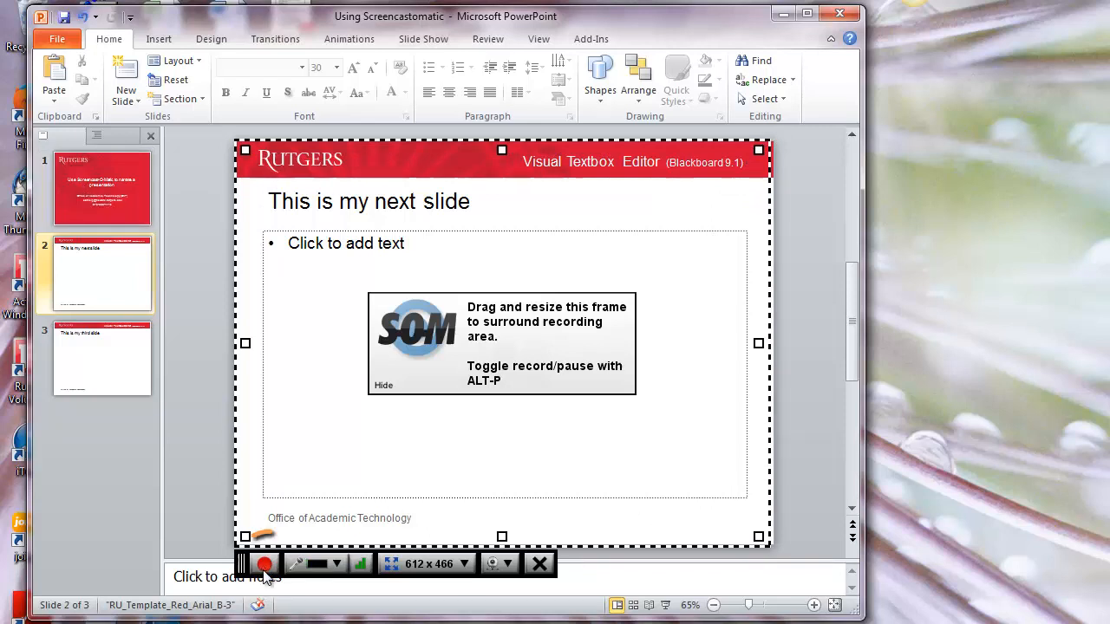
- Record narration over the PowerPoint title slide, pausing and resuming, to about 24 seconds
left_click(264, 563)
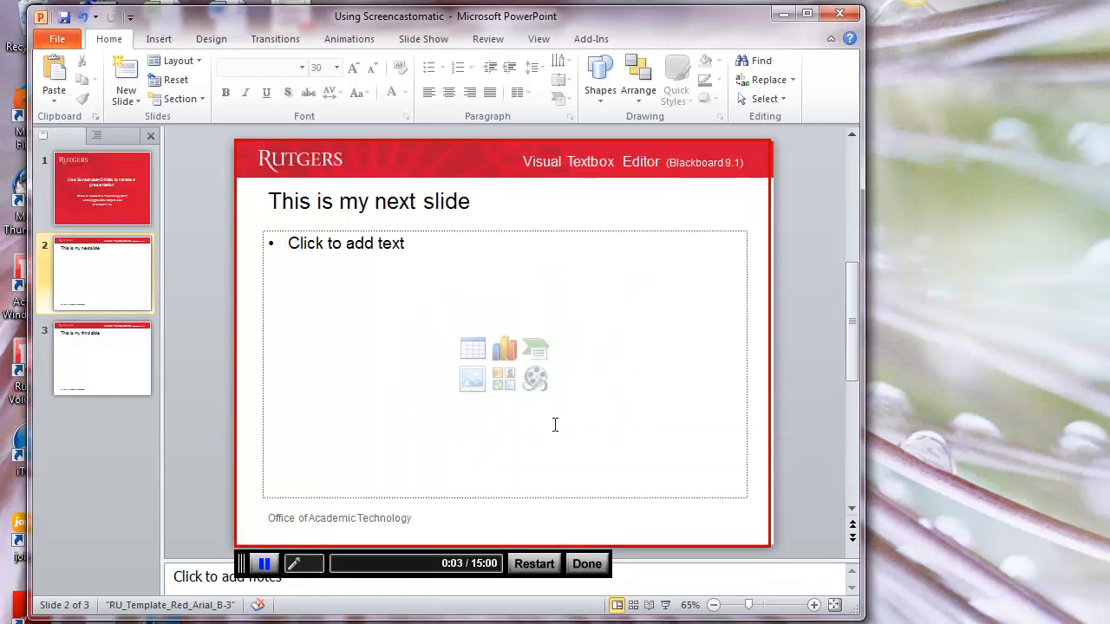
mouse_move(267, 442)
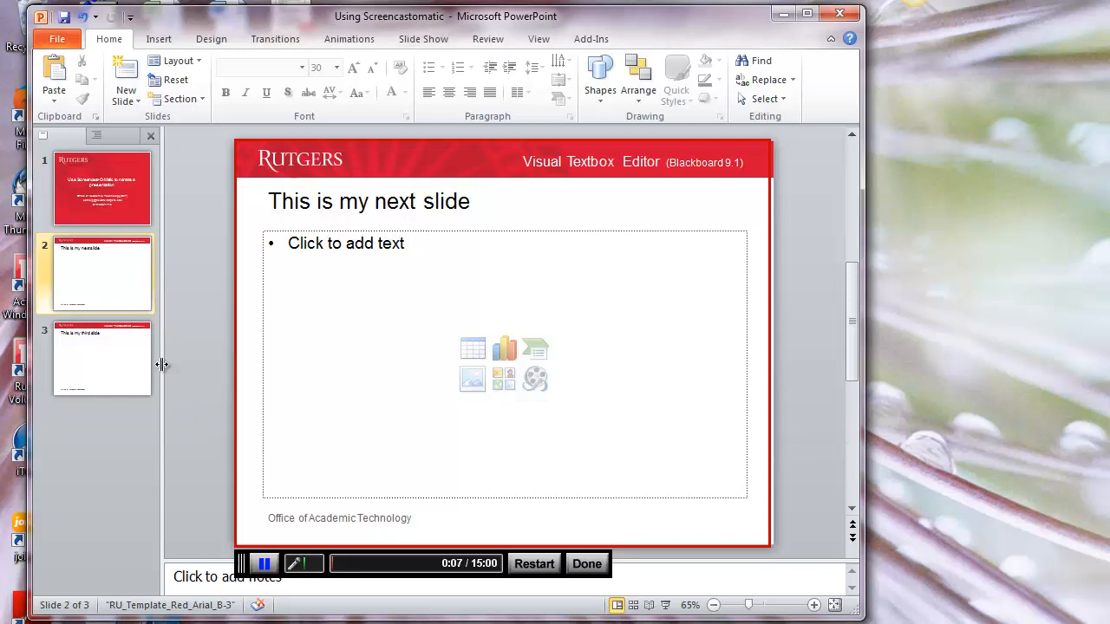
left_click(101, 188)
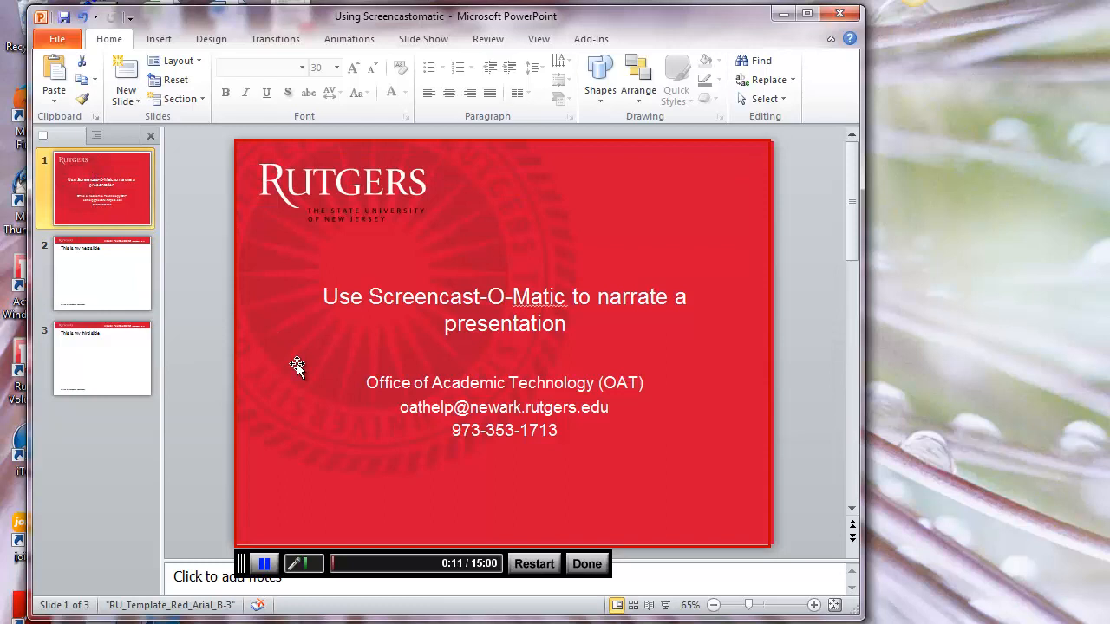
left_click(264, 563)
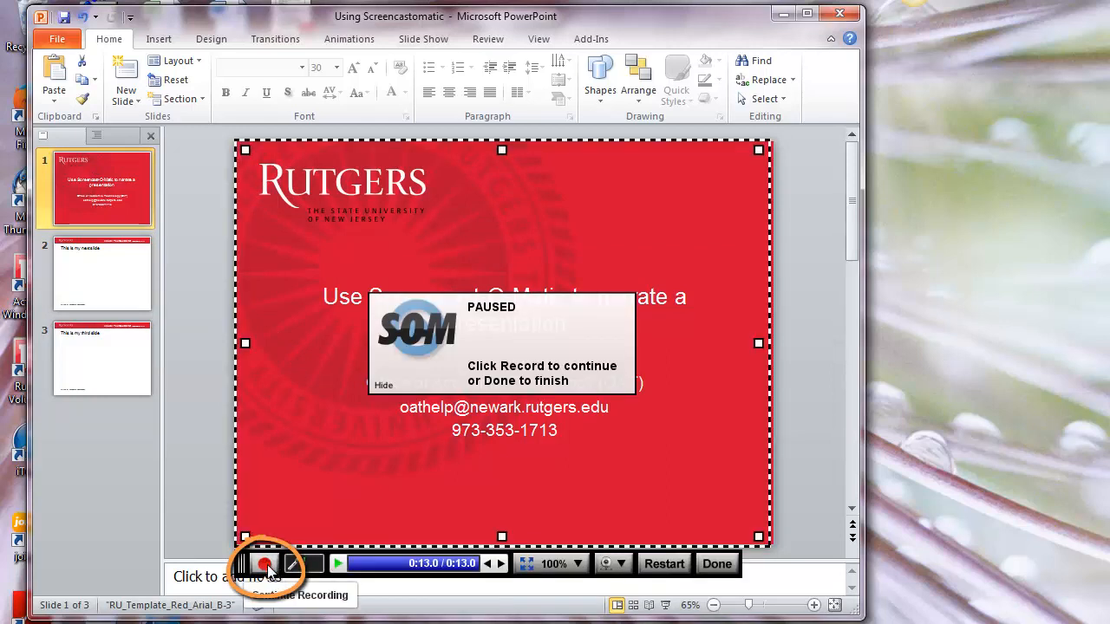
left_click(265, 564)
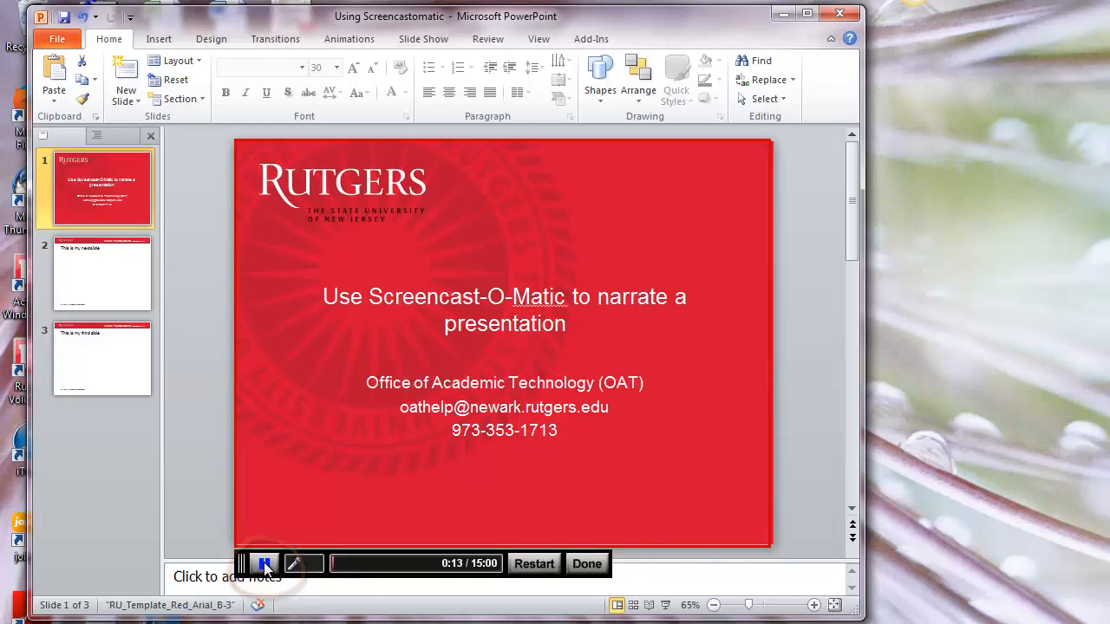
left_click(264, 564)
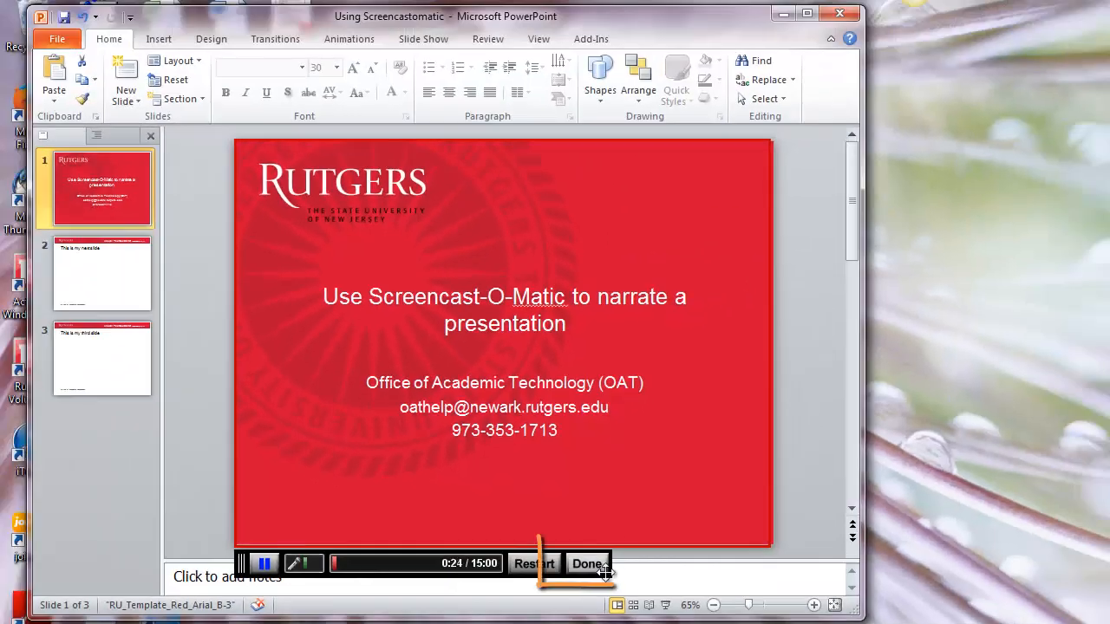
- End the recording with Done and play then pause it in the Preview window
left_click(589, 564)
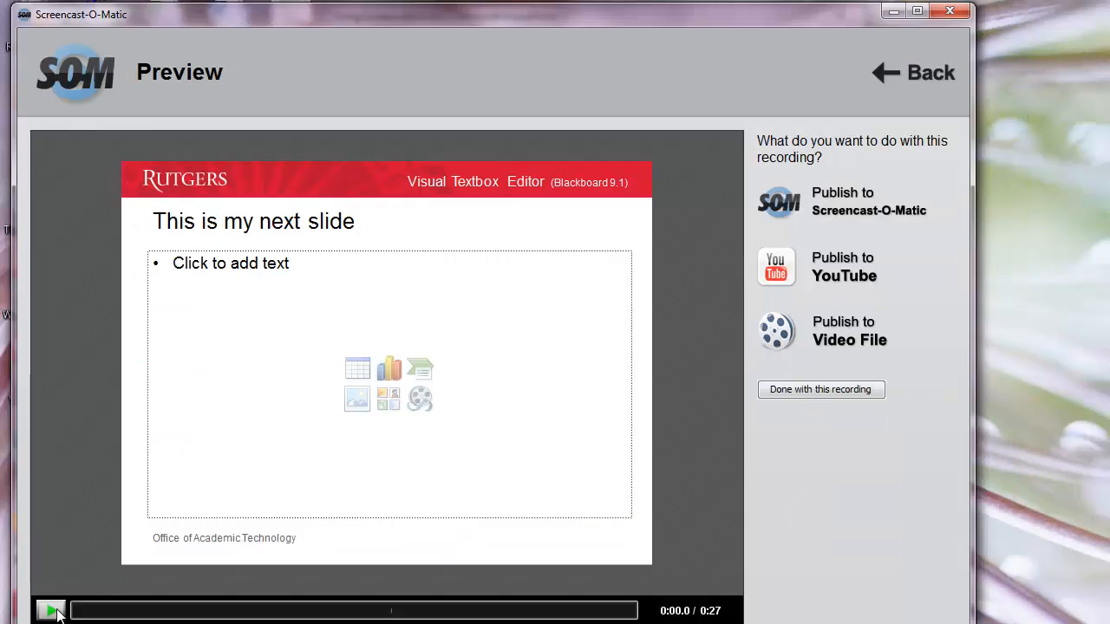
left_click(48, 610)
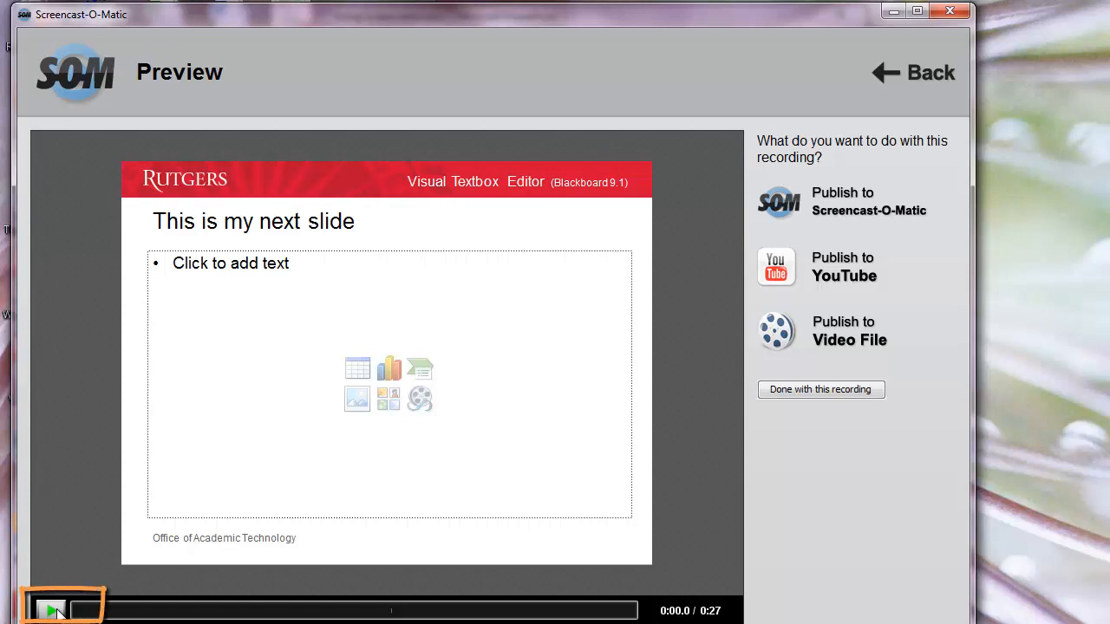
left_click(51, 611)
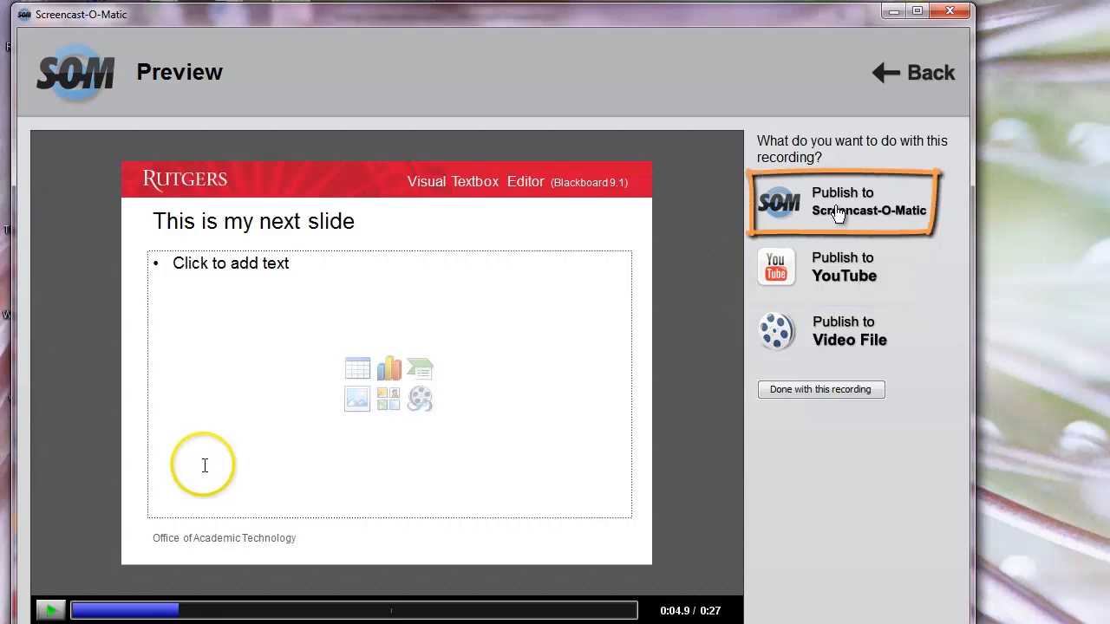
mouse_move(839, 215)
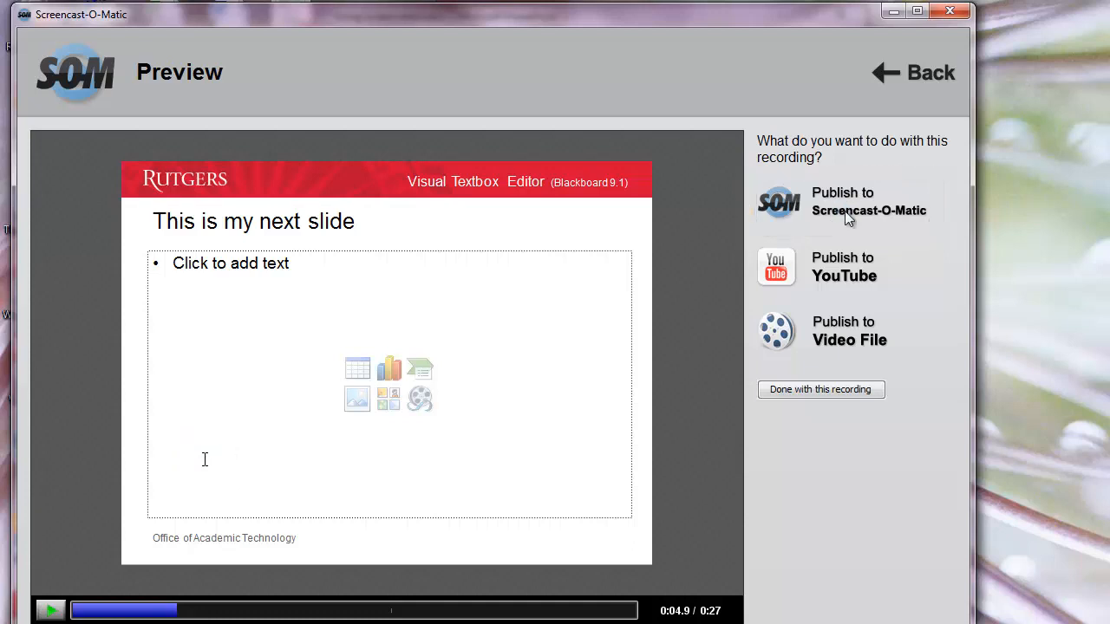
- Choose Publish to Screencast-O-Matic and bring up the login-or-register web page
left_click(843, 201)
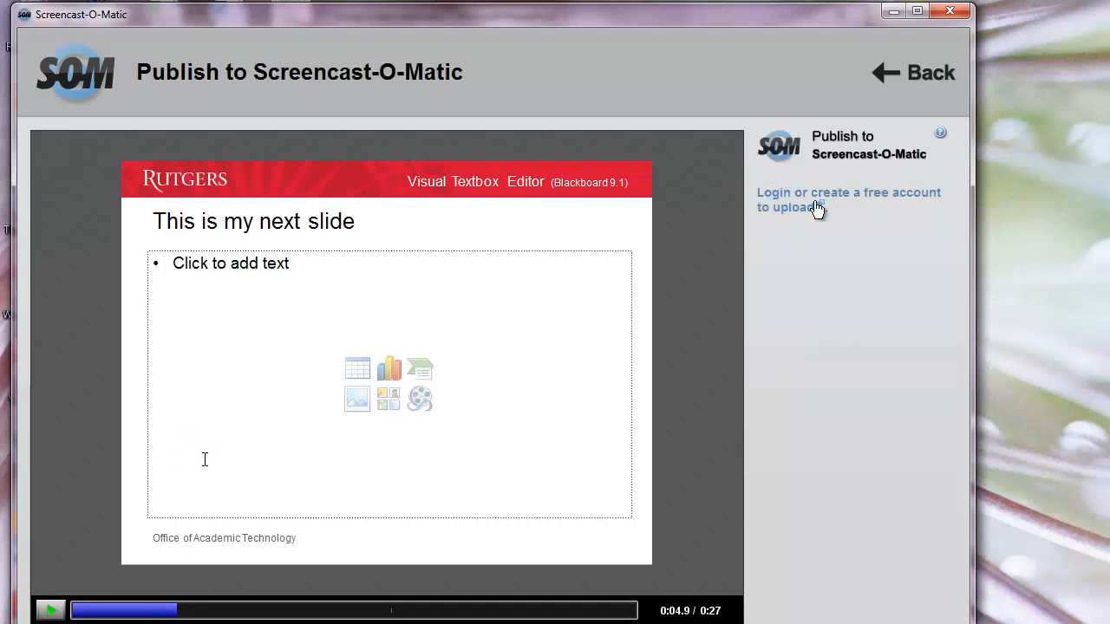
left_click(848, 199)
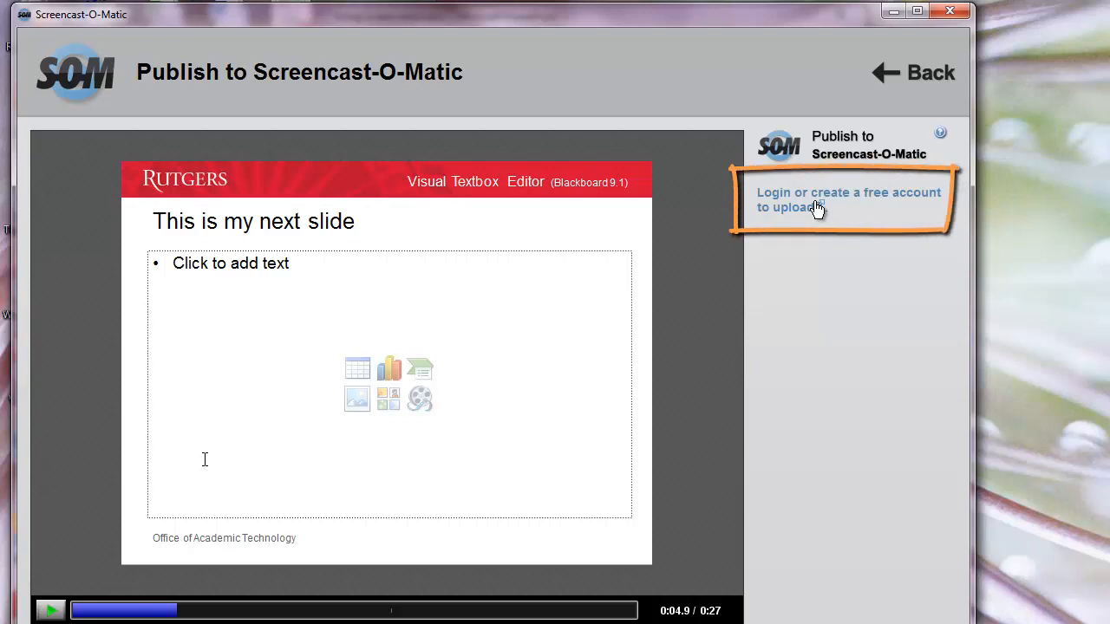
left_click(848, 199)
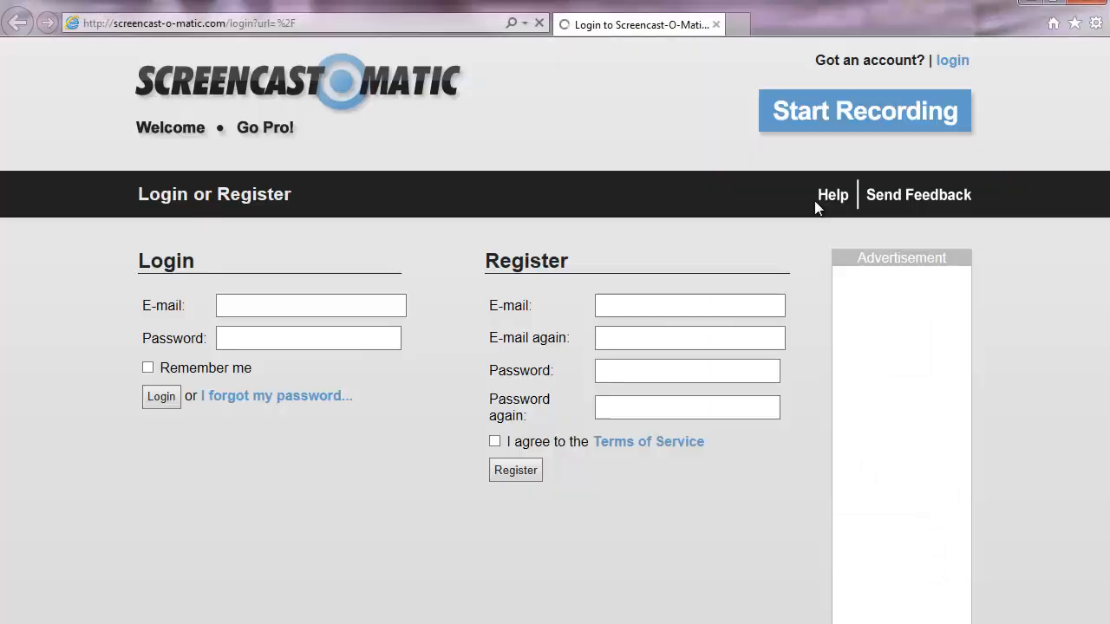
- Fill in the account e-mail on the Login or Register form to sign in
left_click(690, 306)
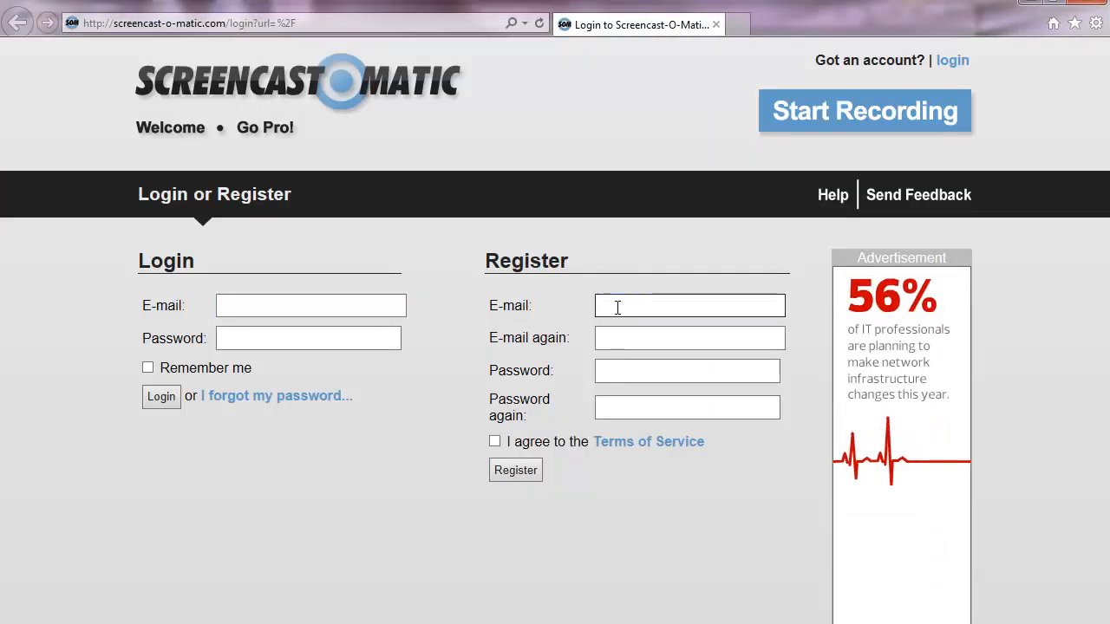
left_click(686, 371)
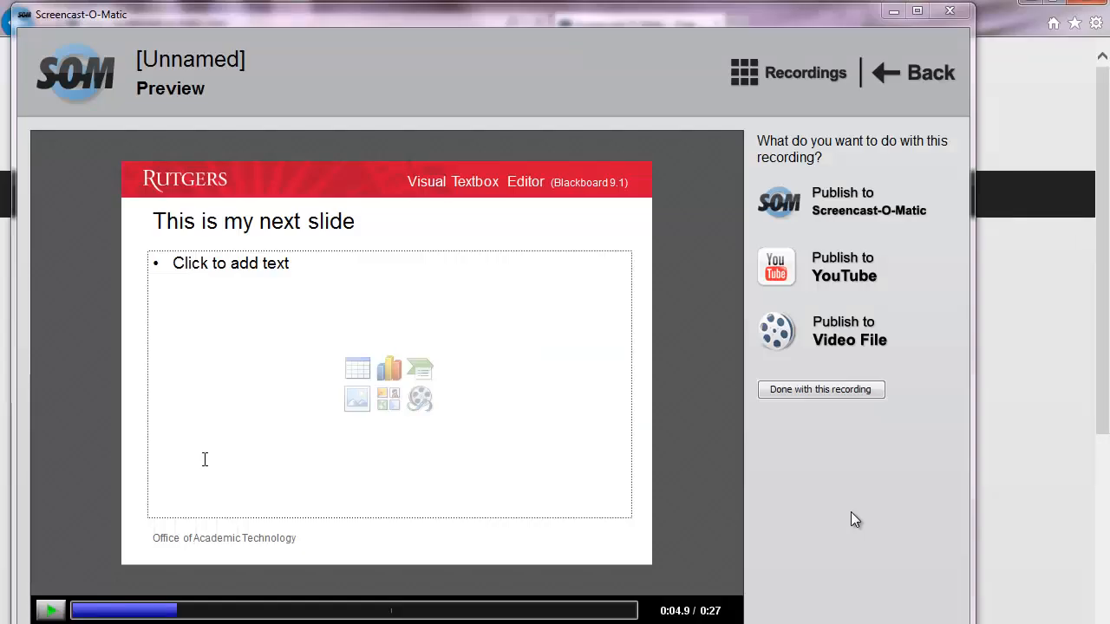
mouse_move(841, 215)
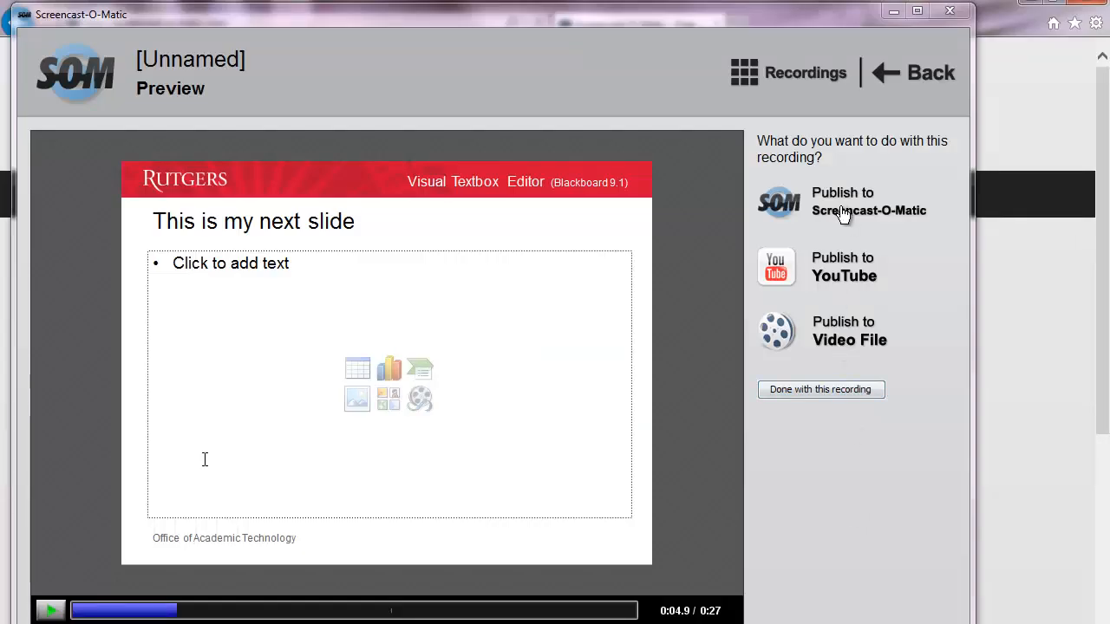
- Title the recording Lecture 1 in the publish form and upload it to SOM
left_click(843, 201)
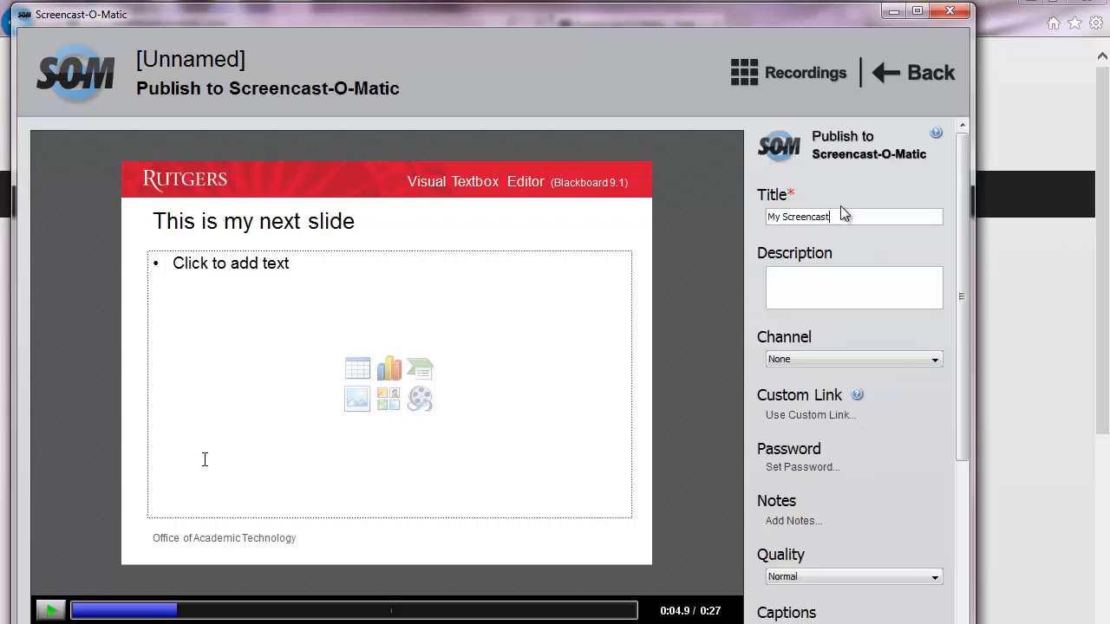
type("Lecture 1")
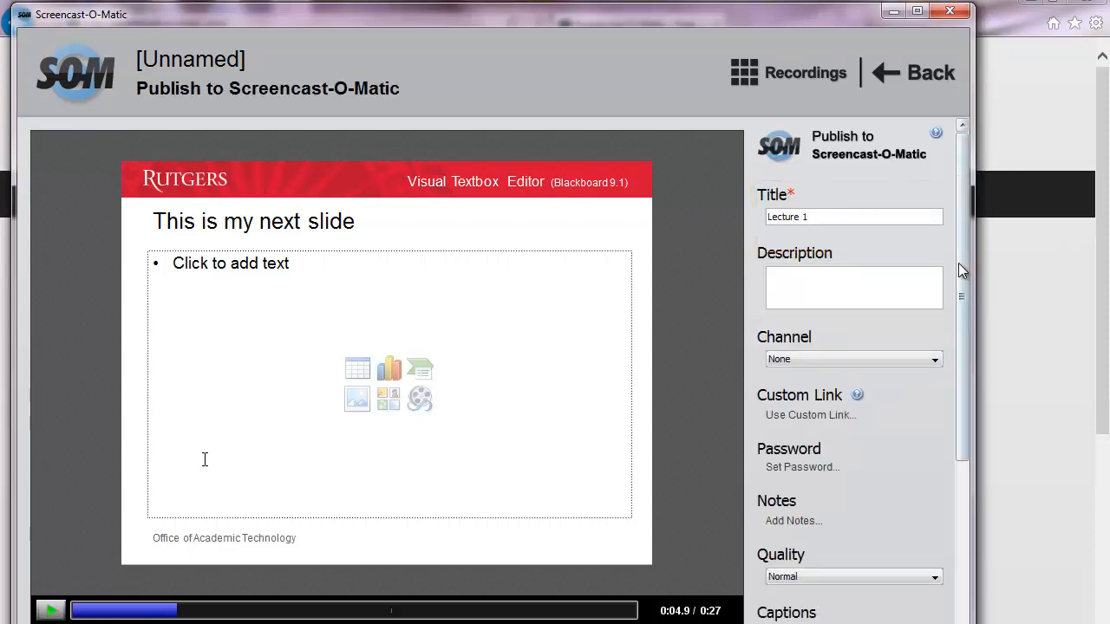
scroll("down", 3)
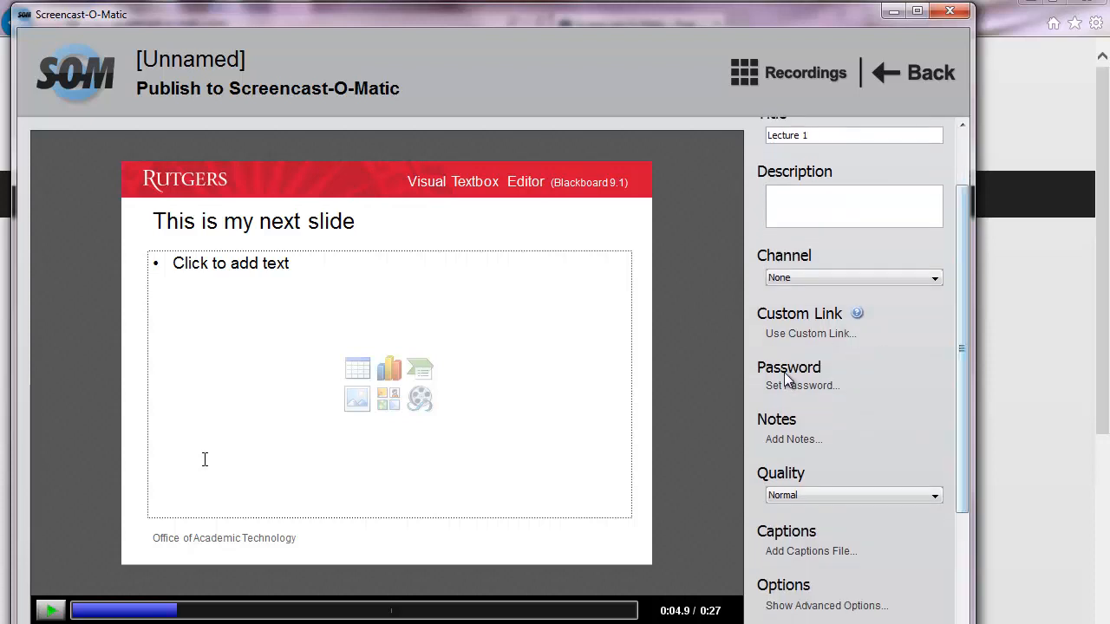
left_click(801, 385)
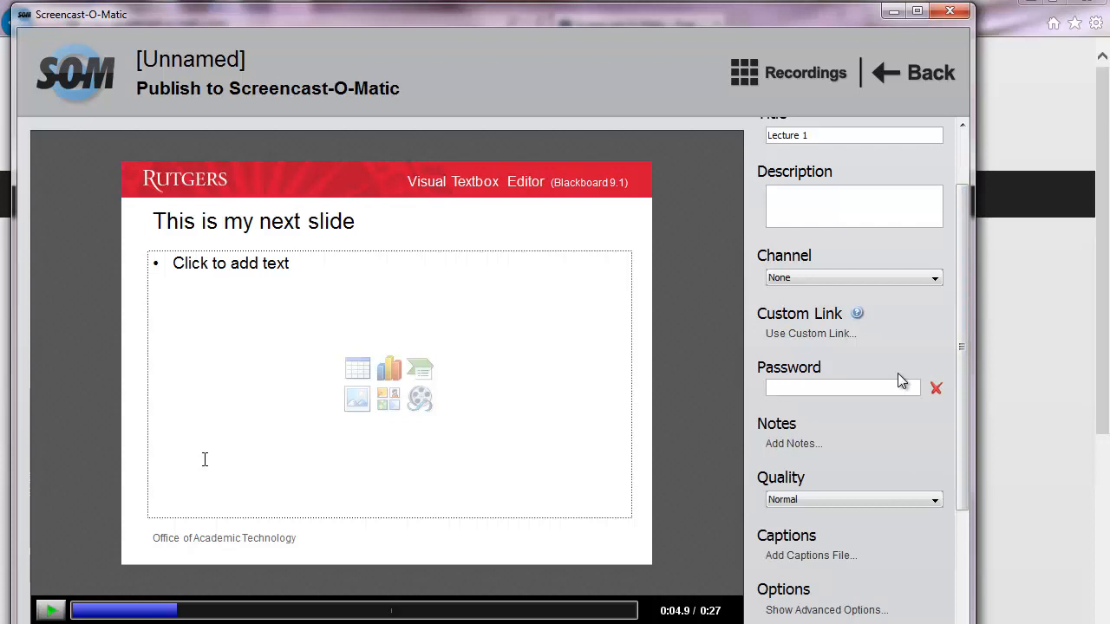
mouse_move(903, 407)
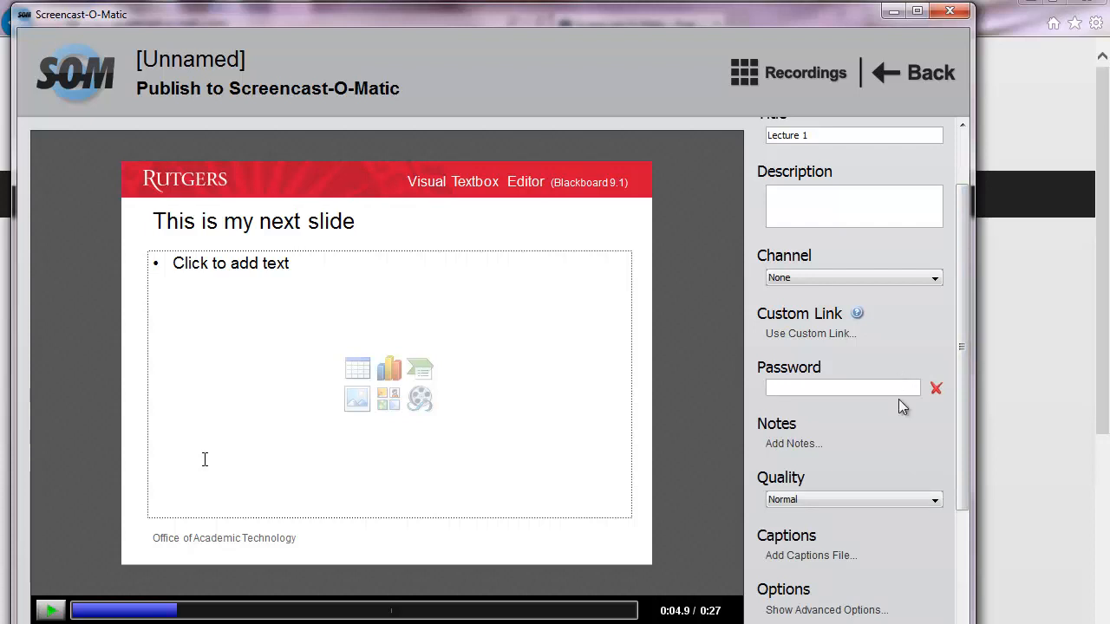
scroll("down", 3)
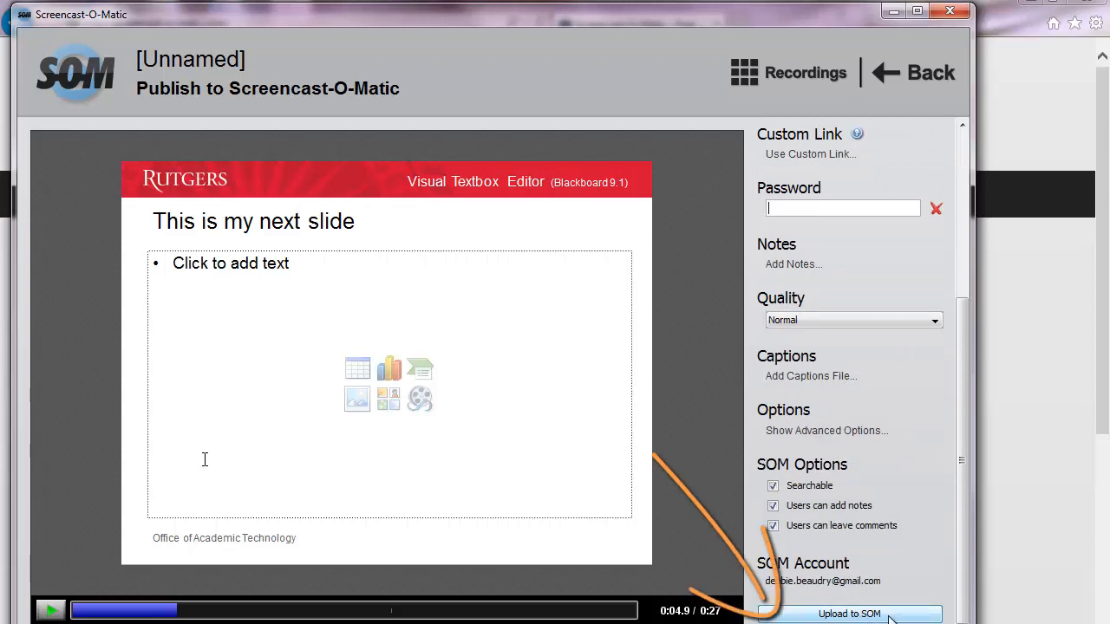
left_click(849, 614)
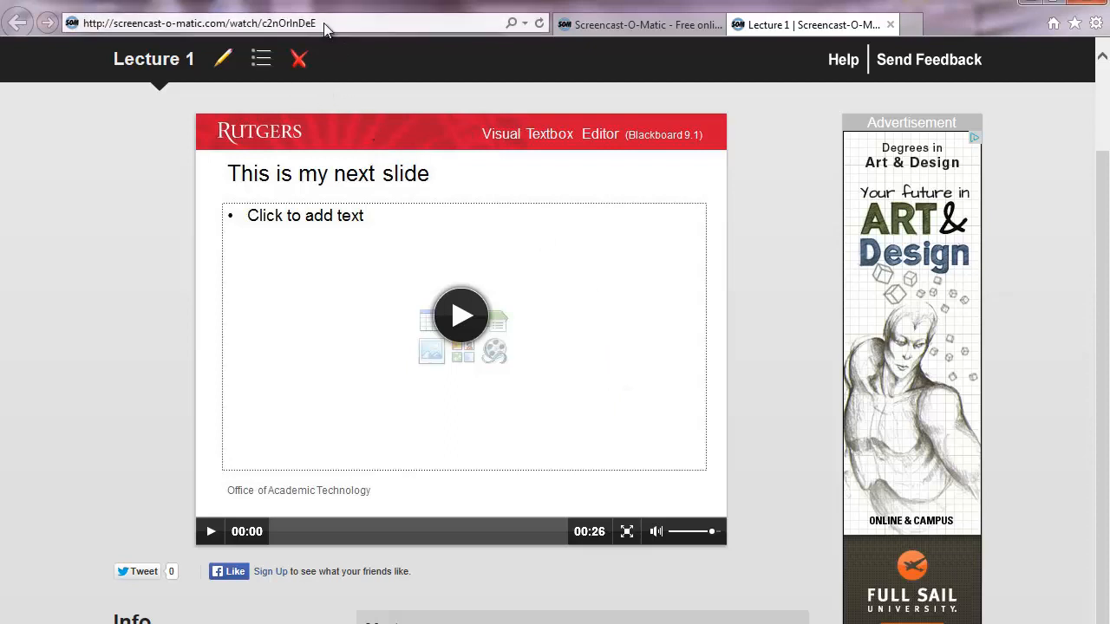
- Copy the Lecture 1 watch page's URL from the browser address bar
left_click(199, 23)
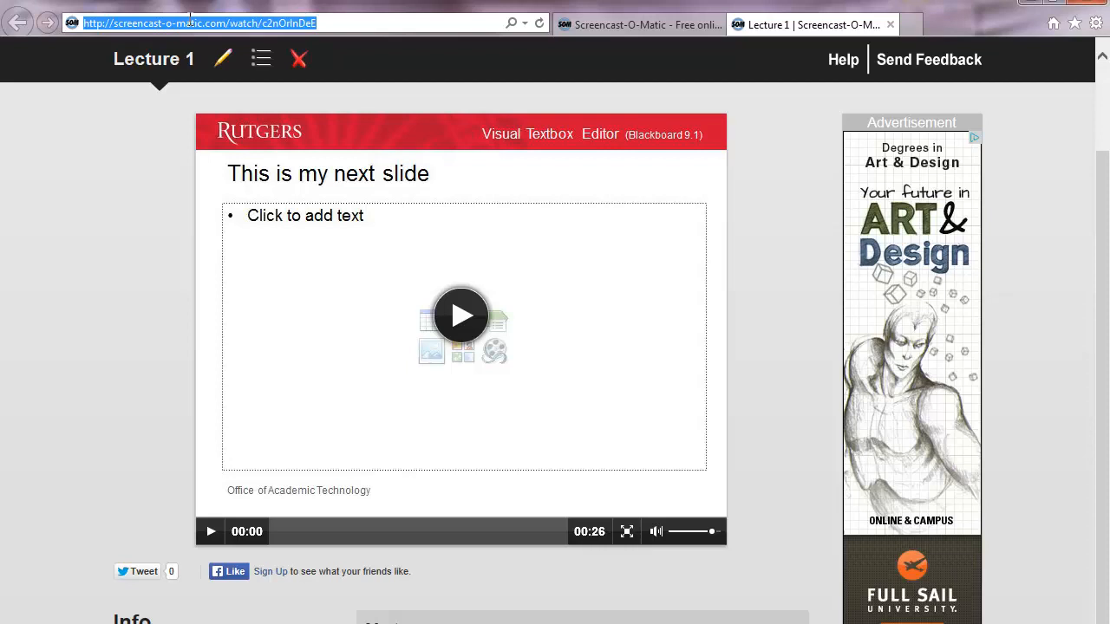
right_click(200, 23)
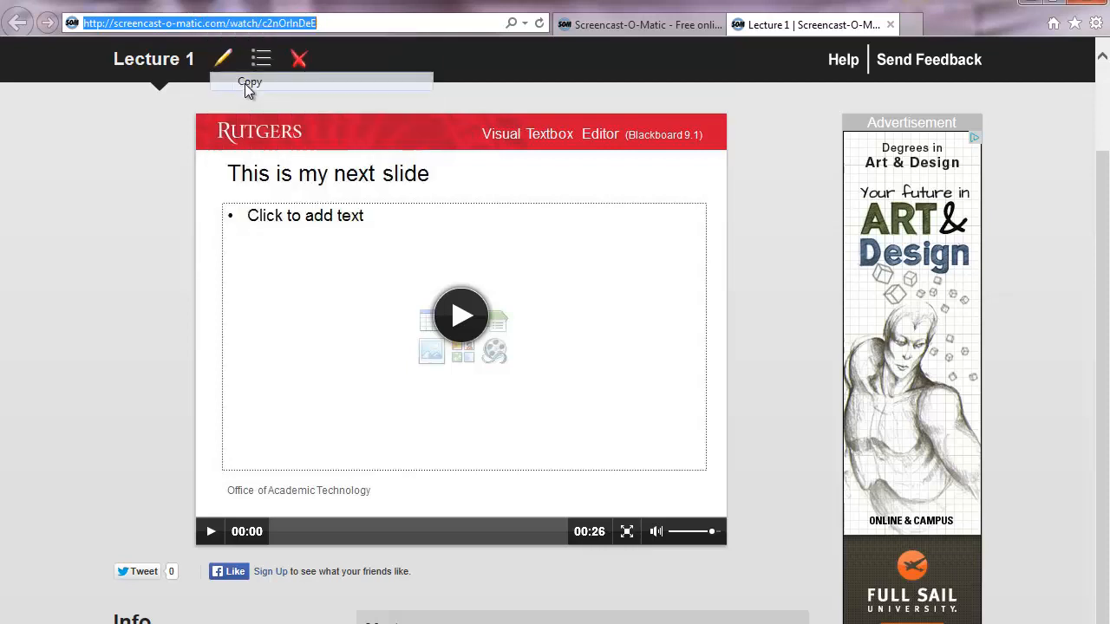
mouse_move(715, 159)
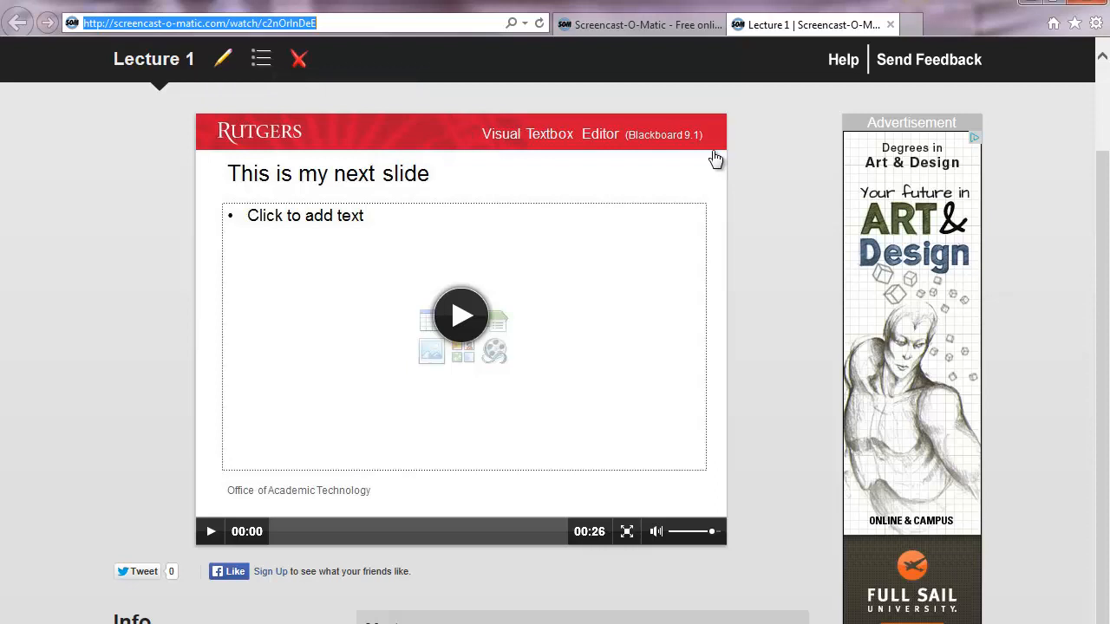
mouse_move(912, 24)
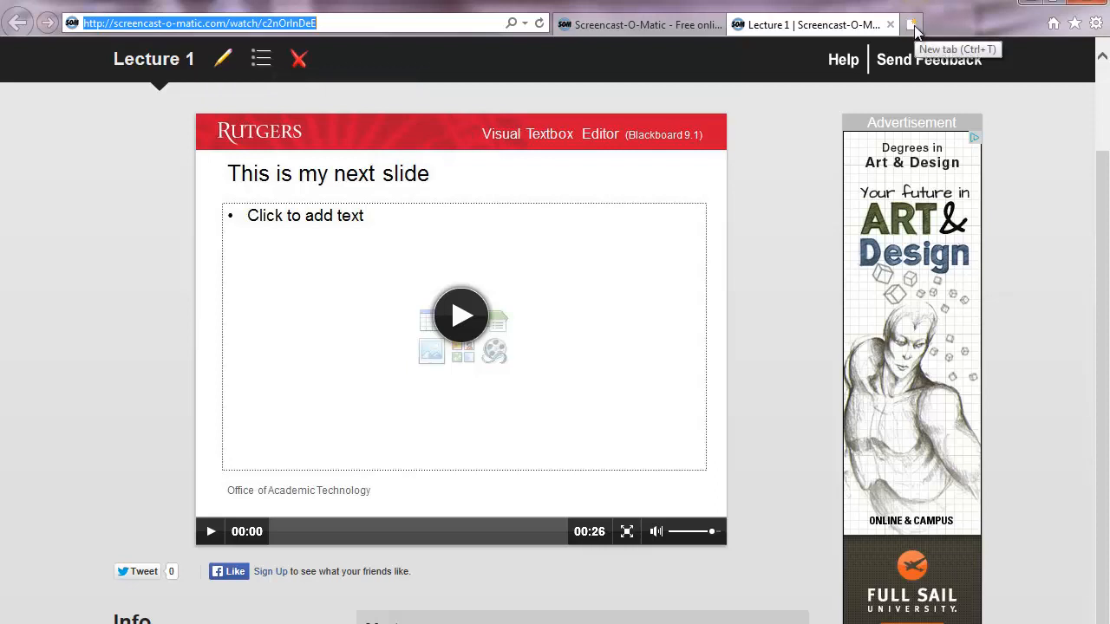
- In Blackboard's Faculty Training course Assignments area, begin Build Content > Item
left_click(936, 24)
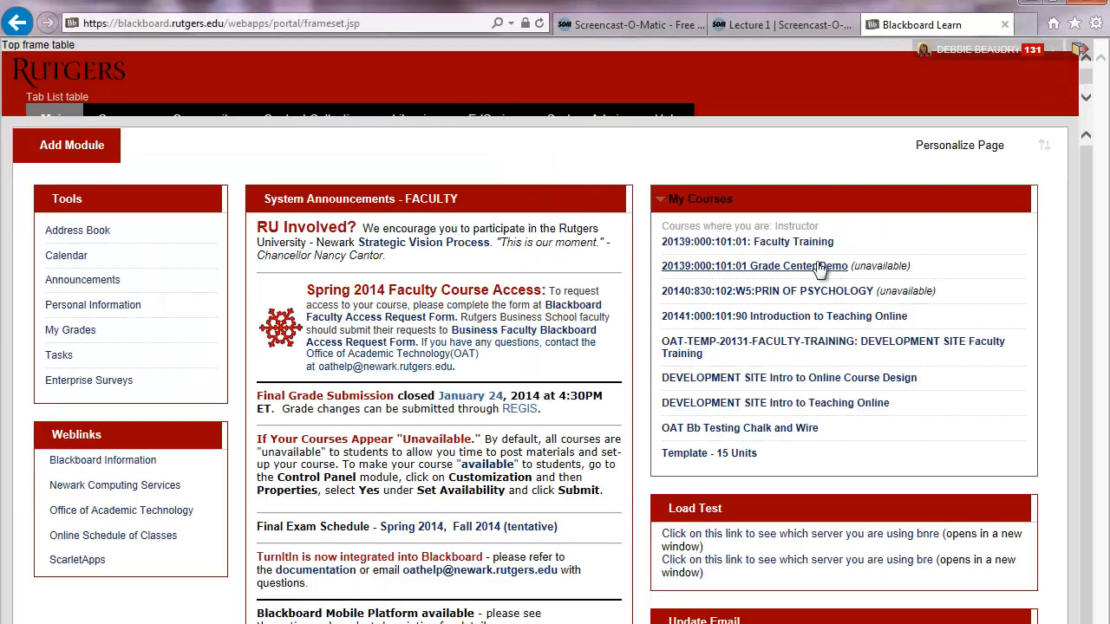
left_click(747, 241)
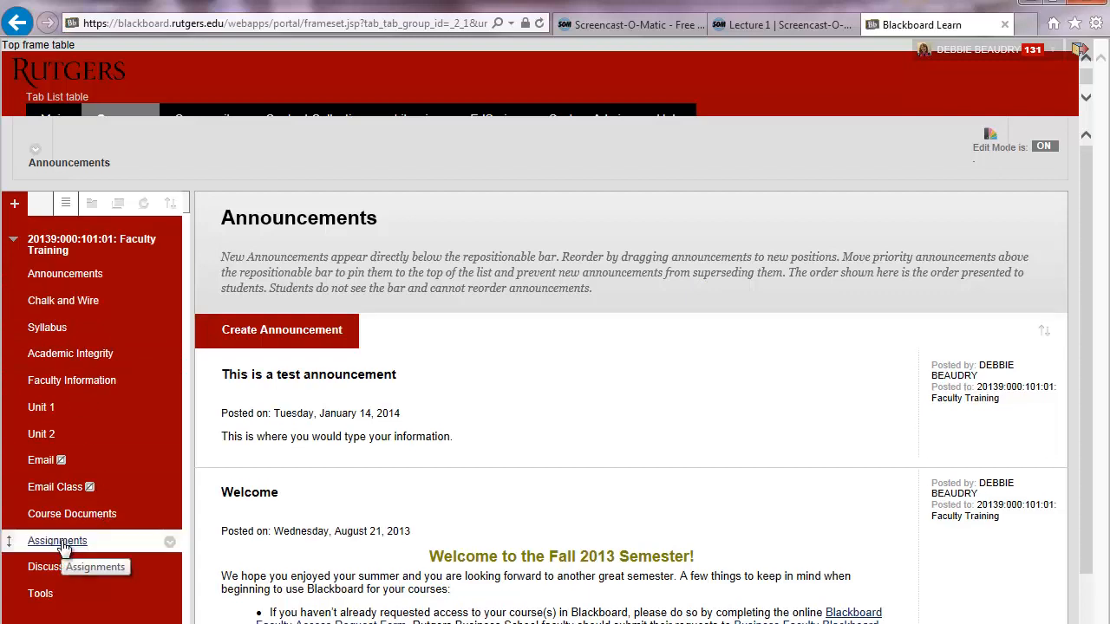
left_click(57, 541)
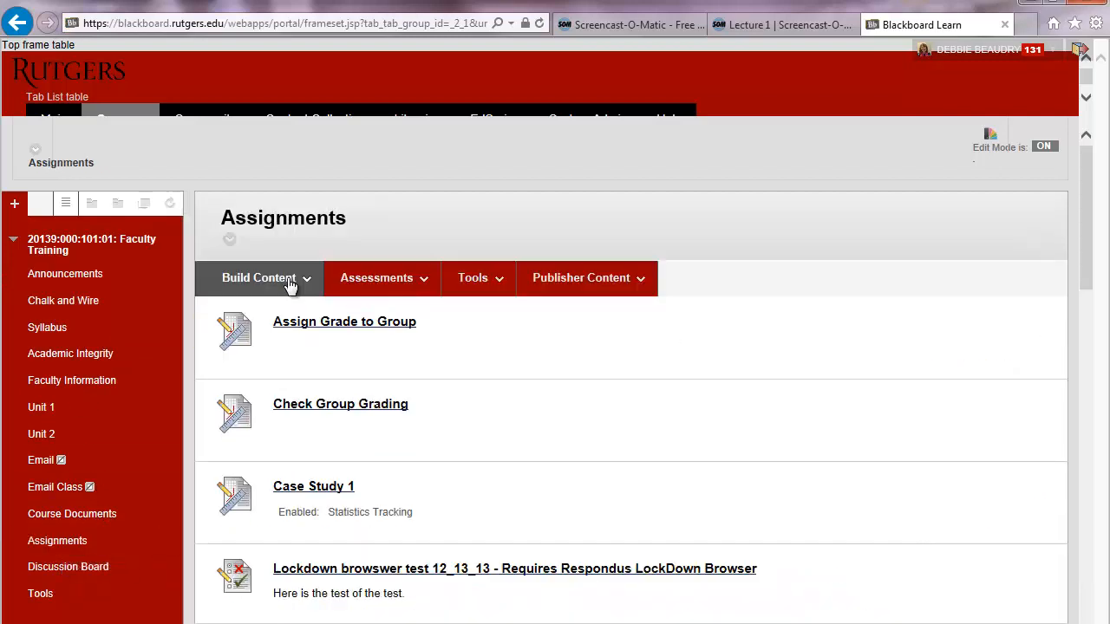
left_click(258, 278)
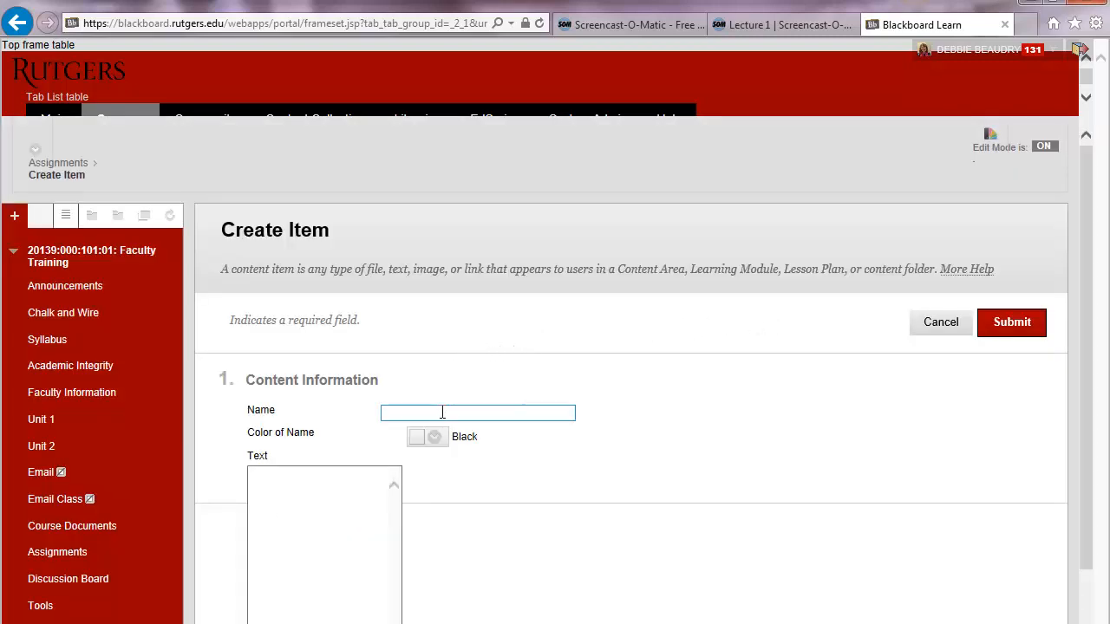
- Name the item Lecture 1, add 'Watch this' text and the screencast-o-matic.com watch URL selected for linking
type("Le")
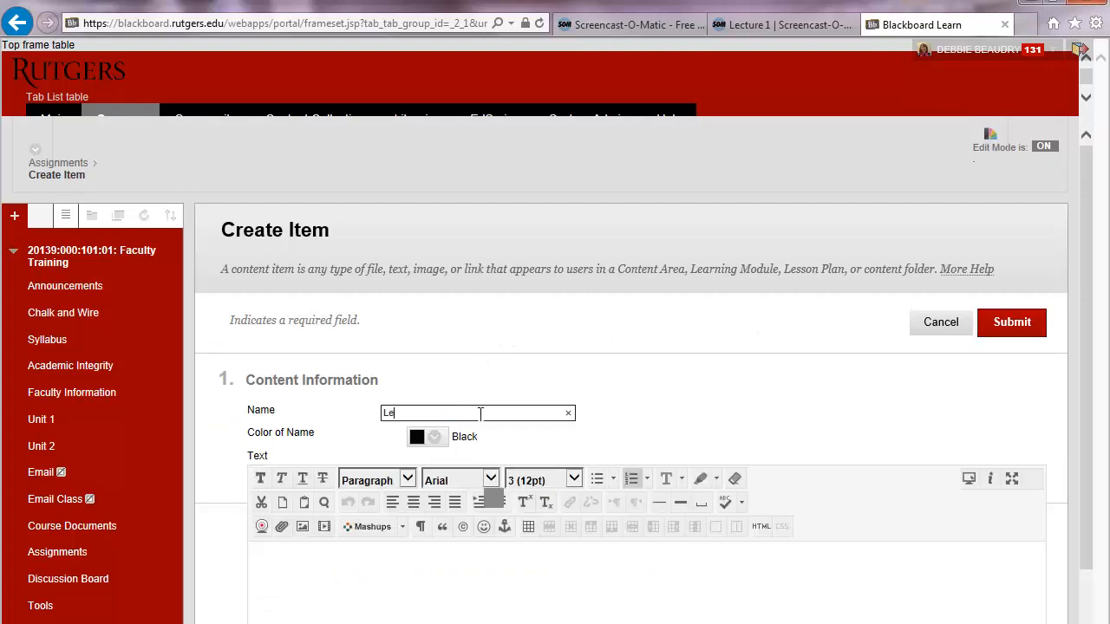
type("Watch this first video lecture before completing this week's assignment.")
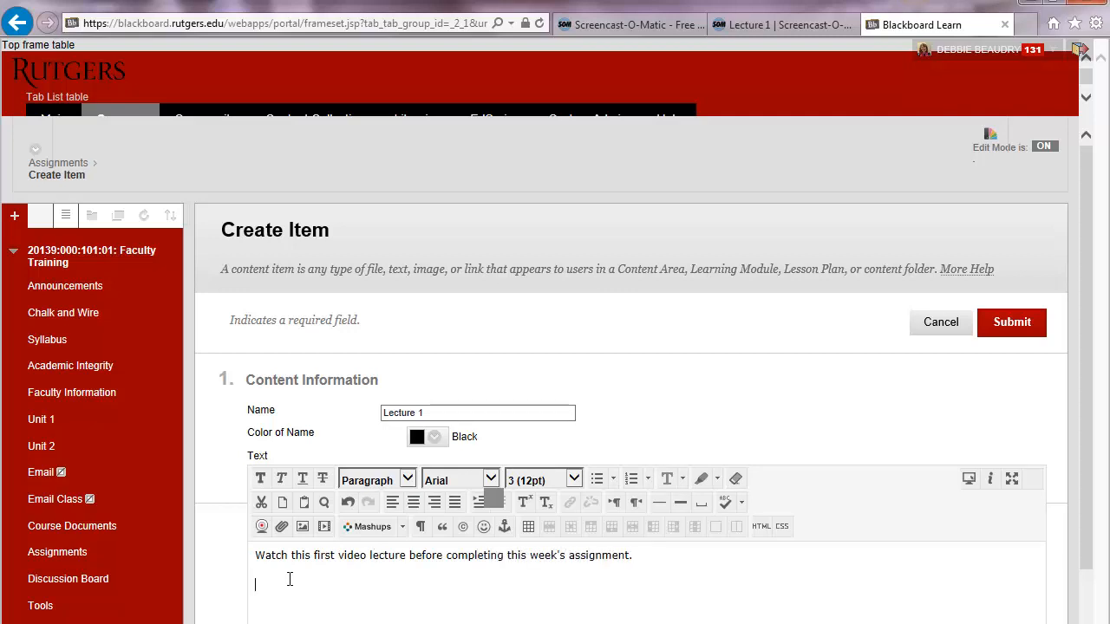
type("http://screencast-o-matic.com/watch/c2nOrlnDeE")
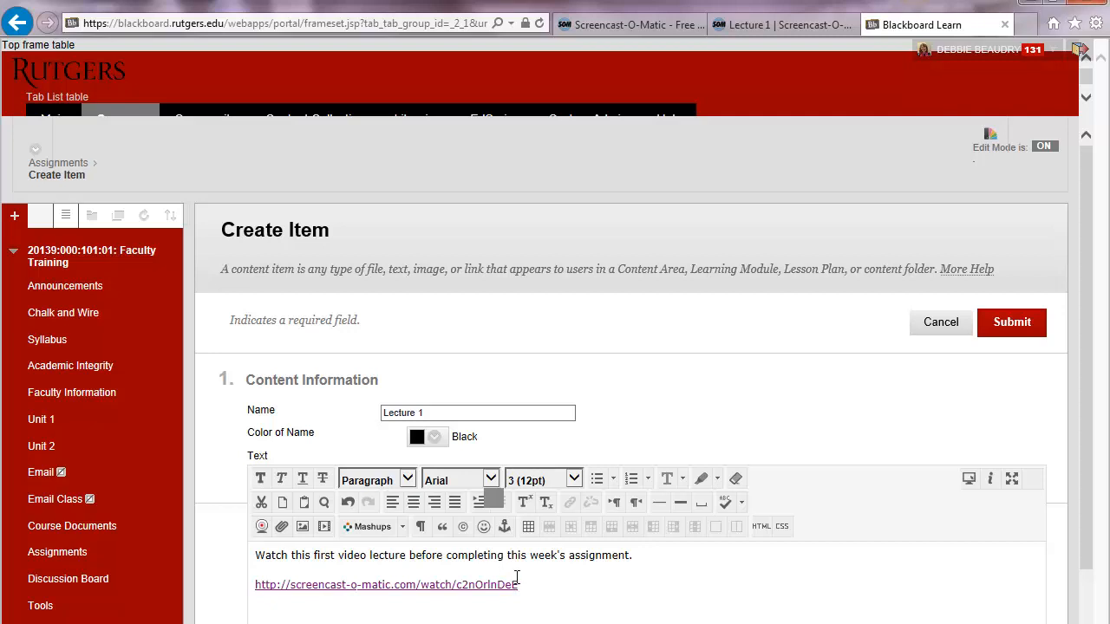
left_click_drag(291, 584, 518, 584)
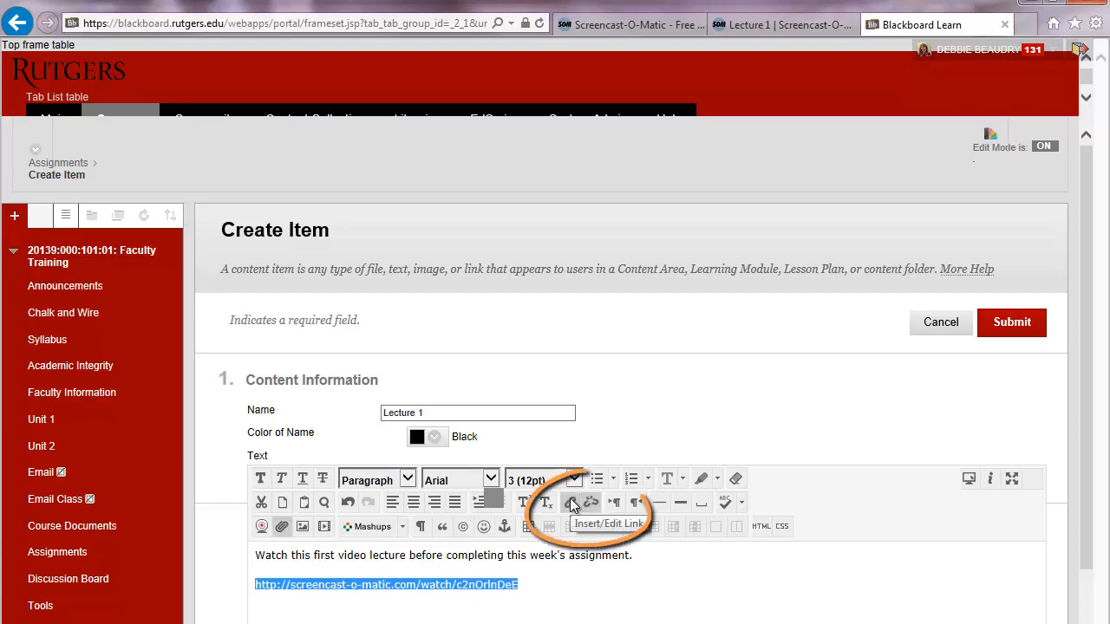
left_click(572, 502)
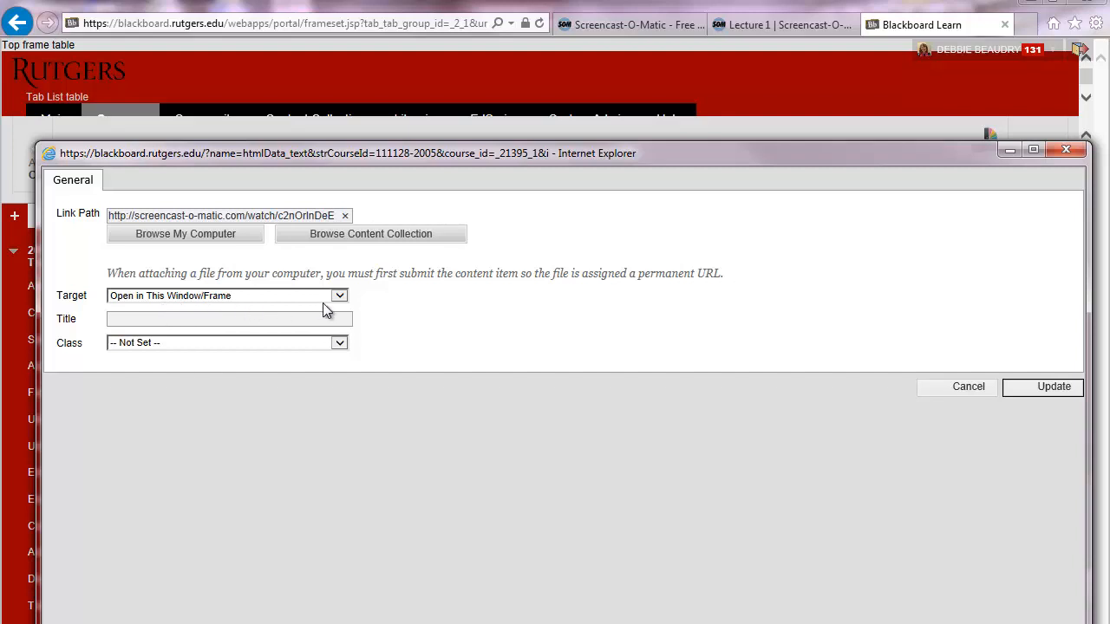
- Set the link Target to Open in New Window (_blank), update it and submit the Lecture 1 item
left_click(340, 294)
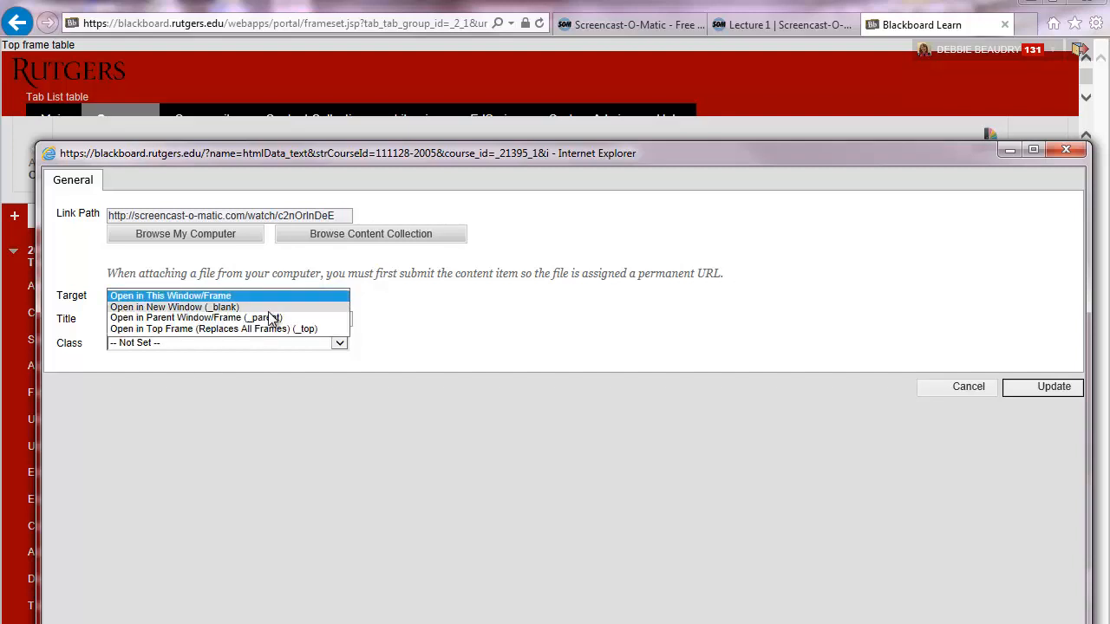
left_click(173, 307)
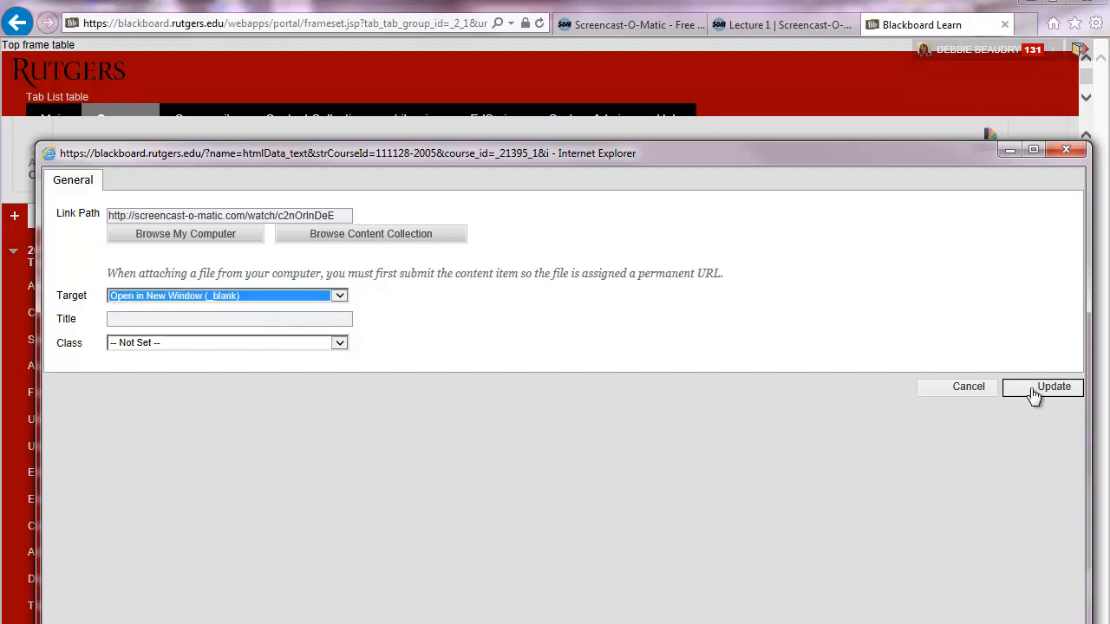
left_click(1054, 387)
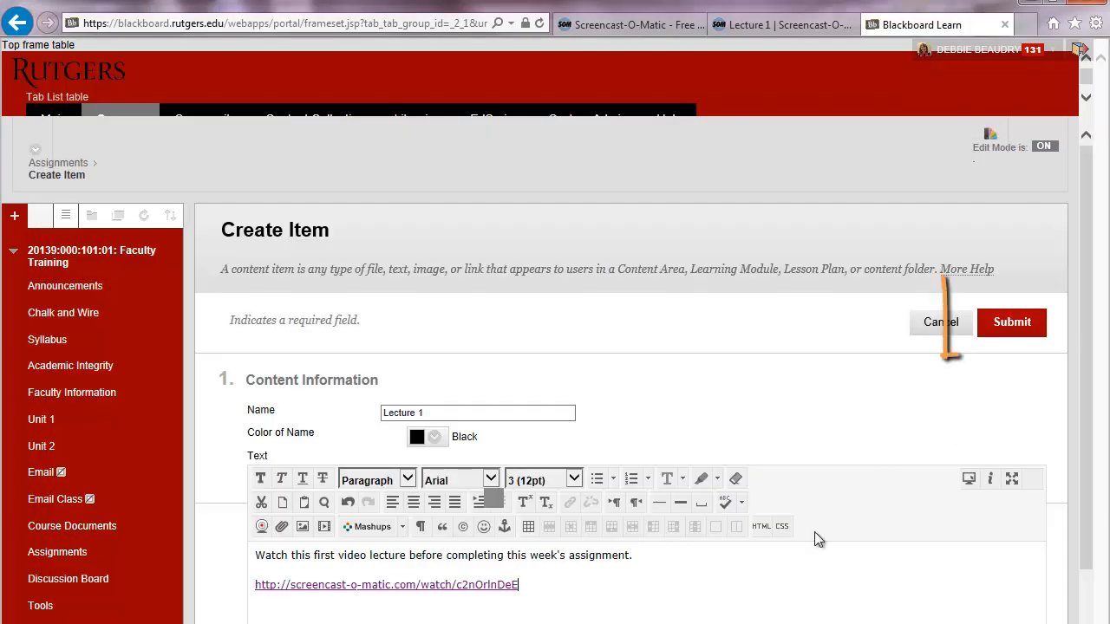
left_click(1011, 322)
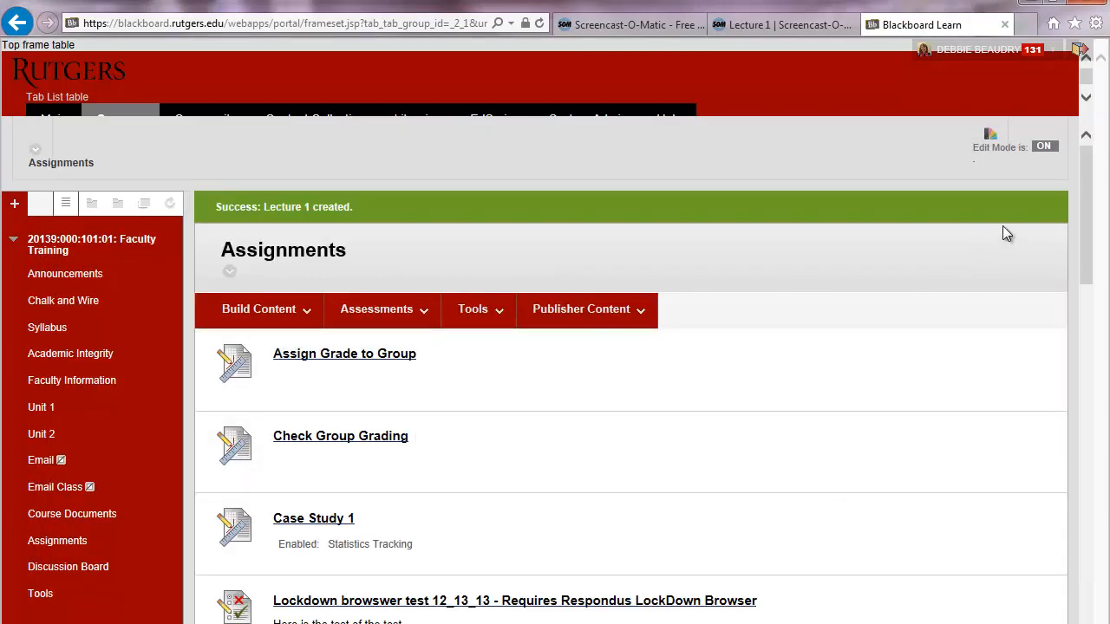
scroll("down", 3)
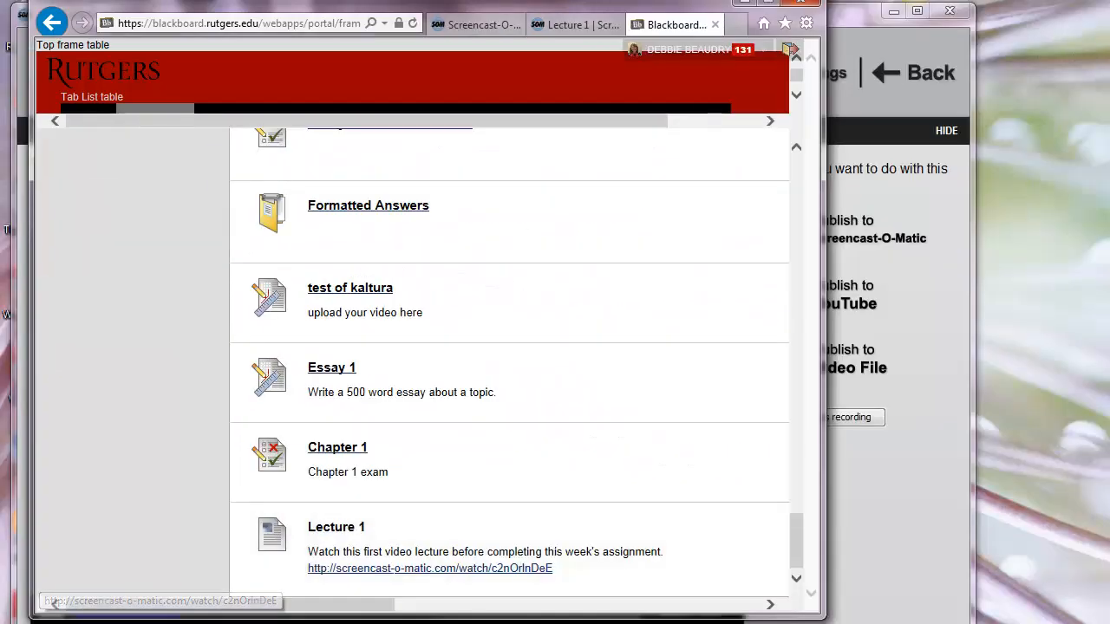
- Launch the Lecture 1 video link in a new window and start the lecture playing
left_click(430, 569)
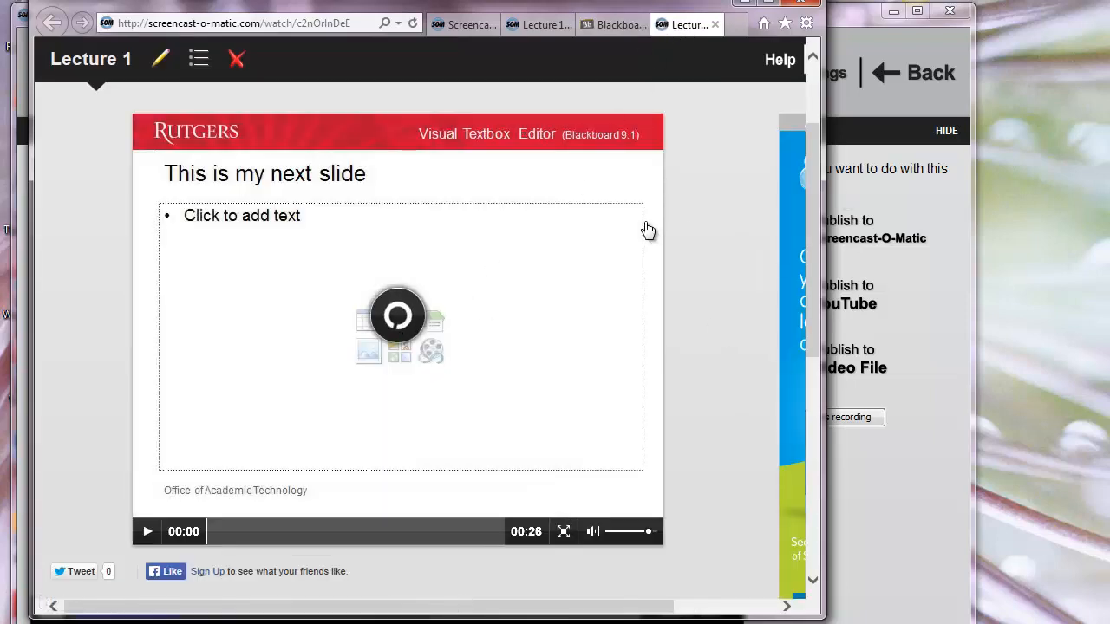
left_click(145, 530)
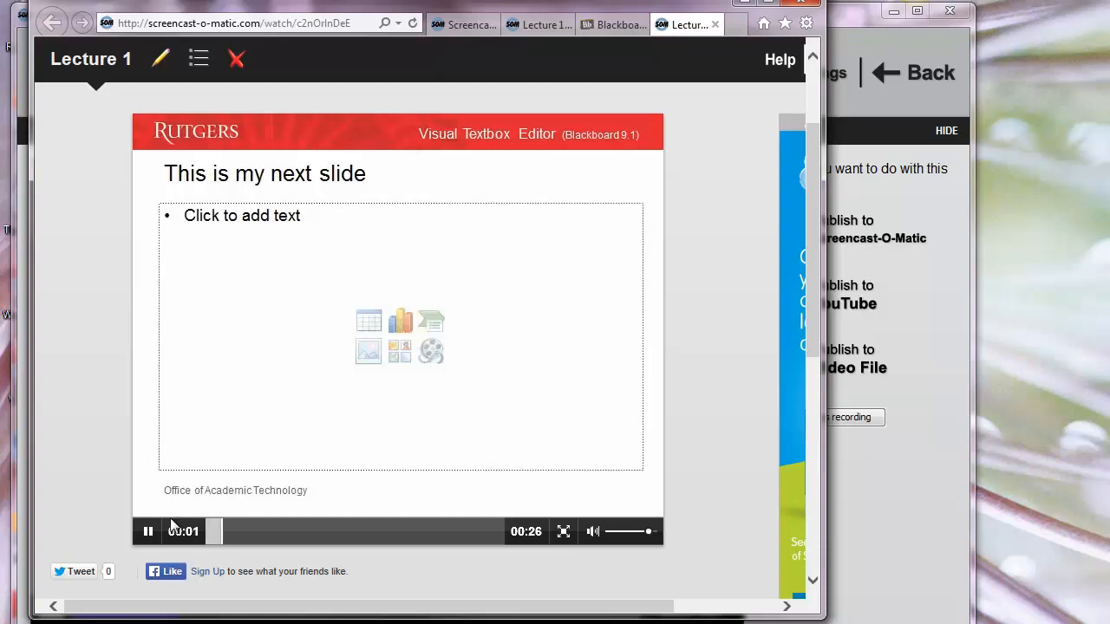